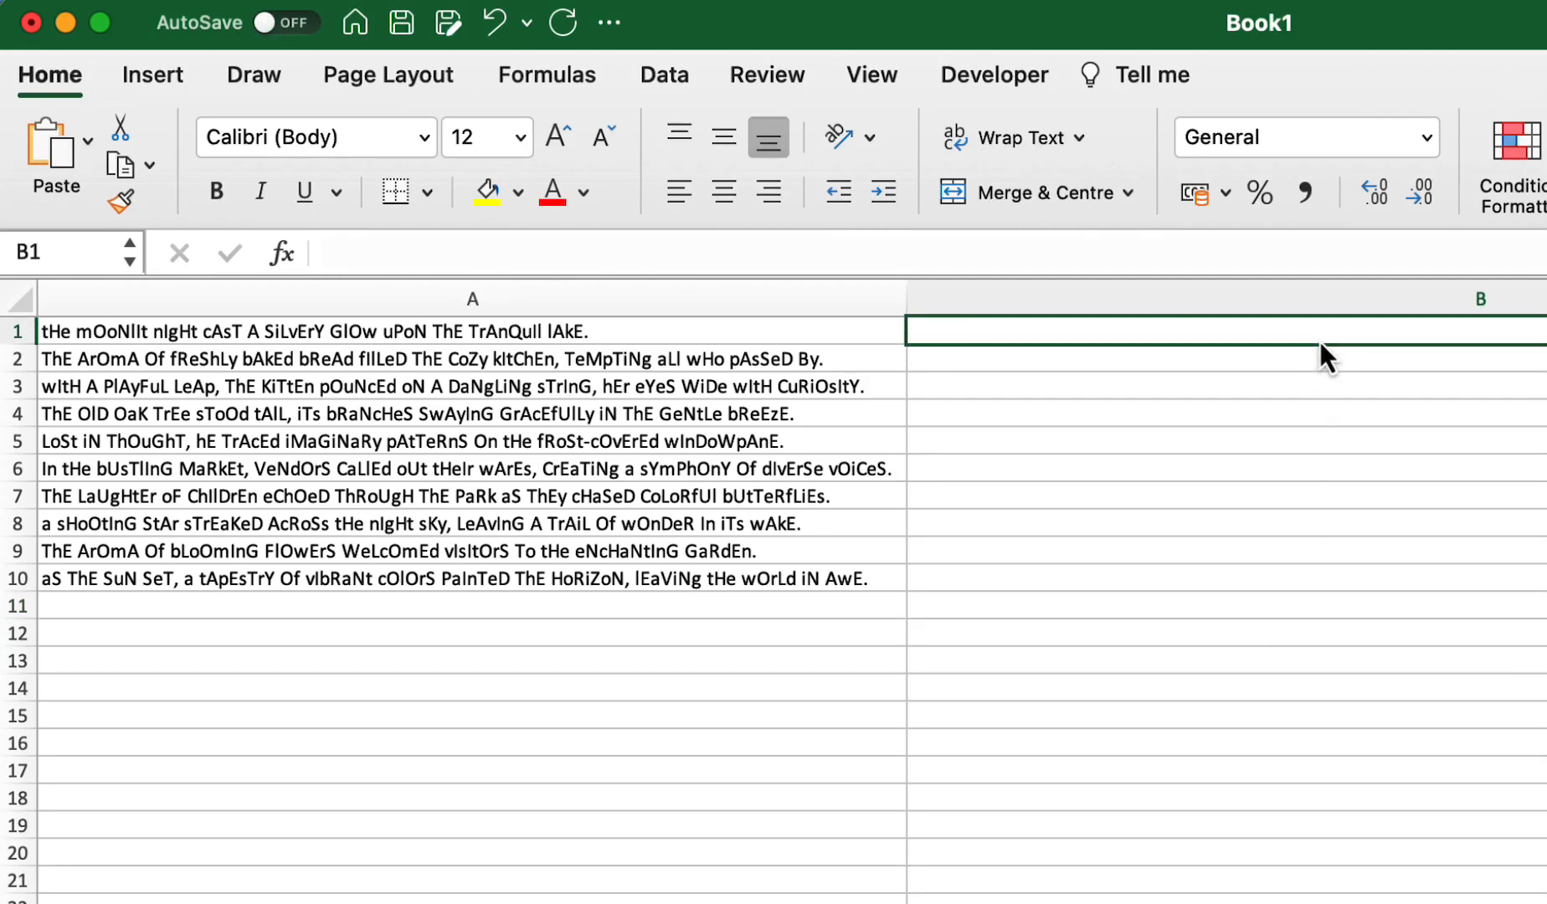
Begin the formula =UPPER in cell B1.
{"action": "type", "text": "=upper"}
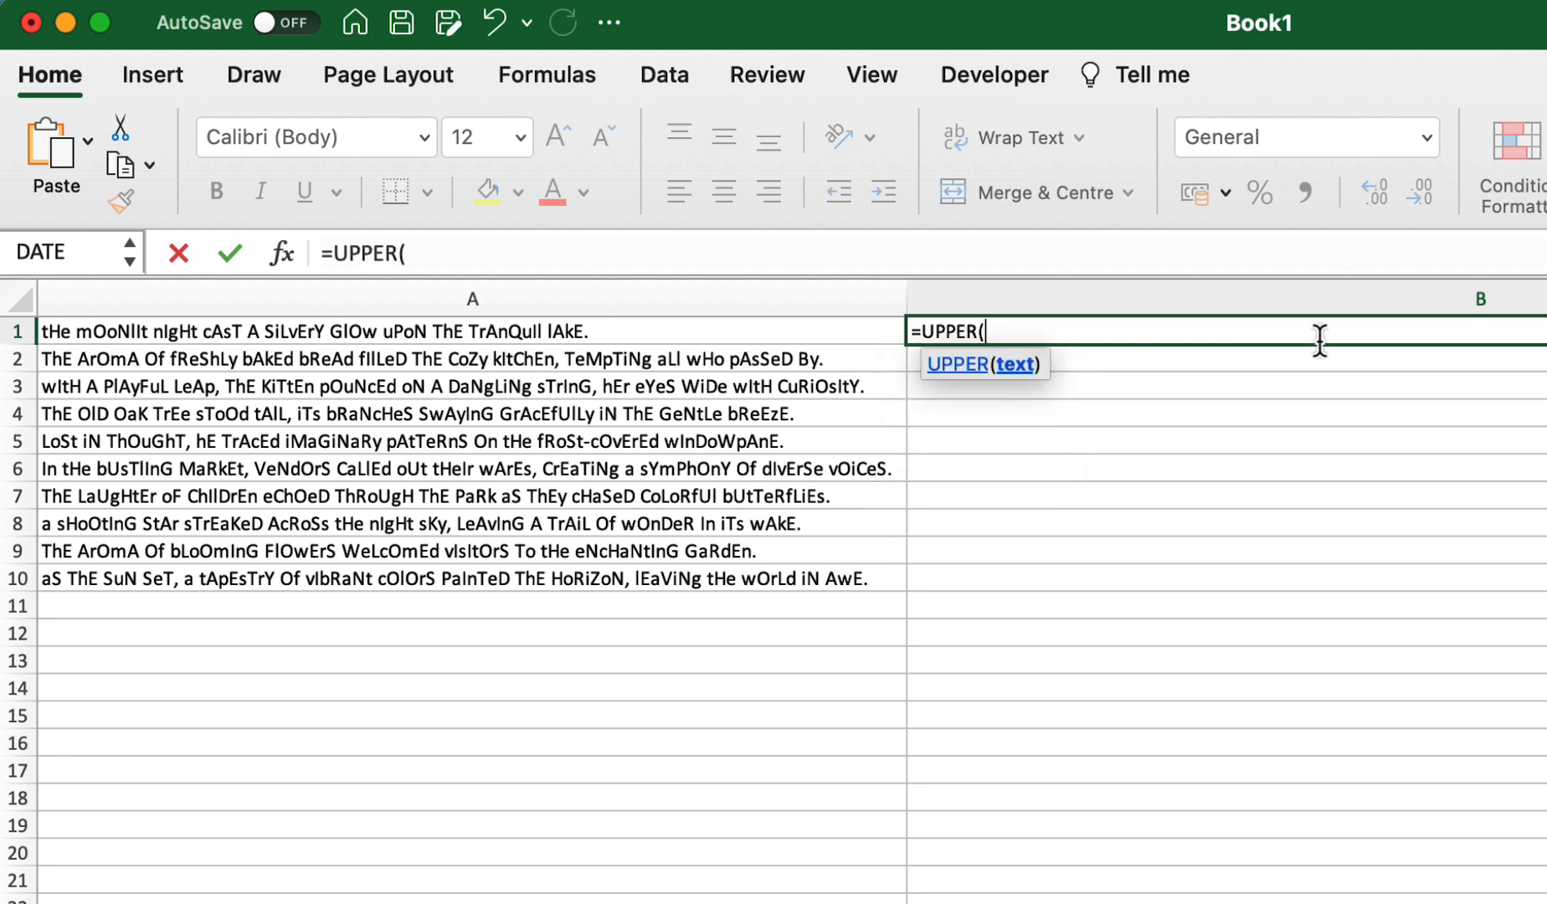
Extend the formula to UPPER(LEFT(A1,1)) & so the first letter is capitalised.
{"action": "type", "text": "l"}
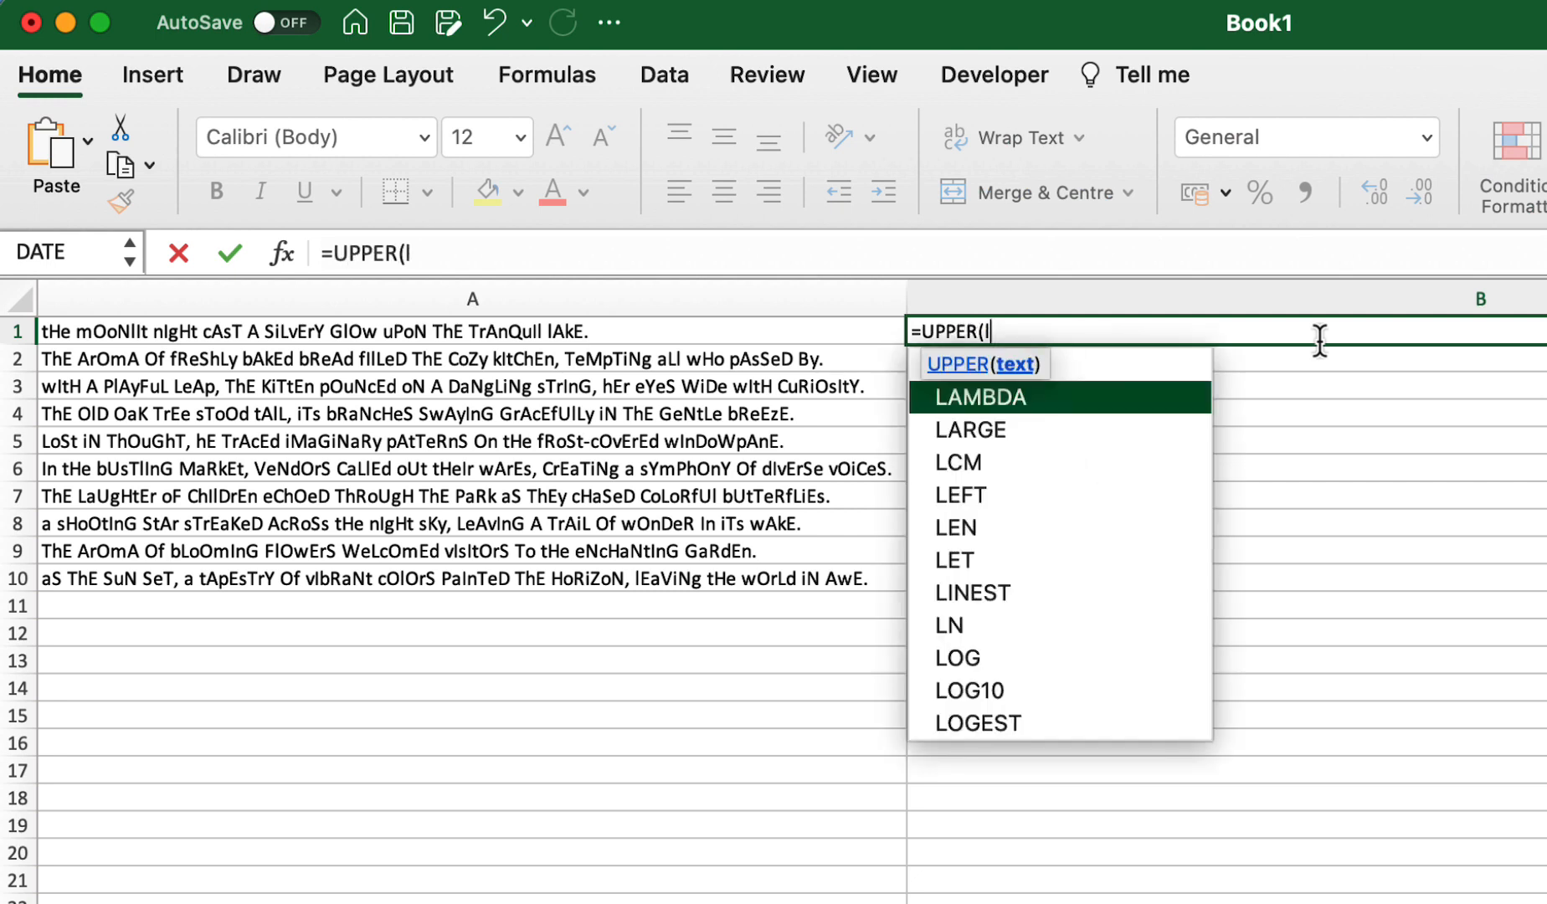
{"action": "type", "text": "LEFT(A1"}
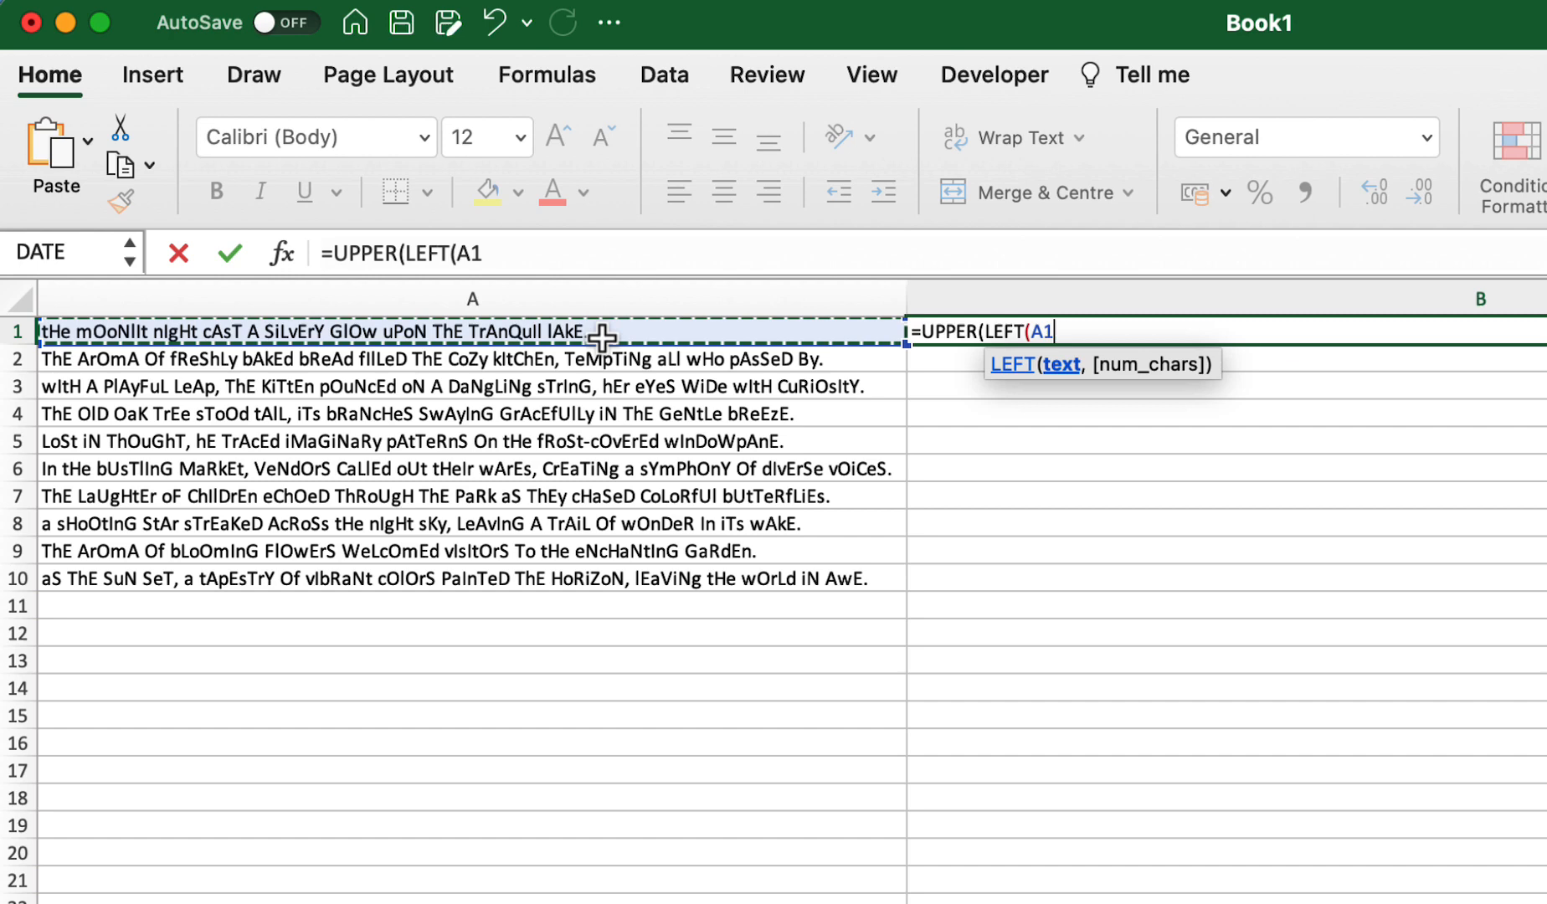
{"action": "type", "text": ","}
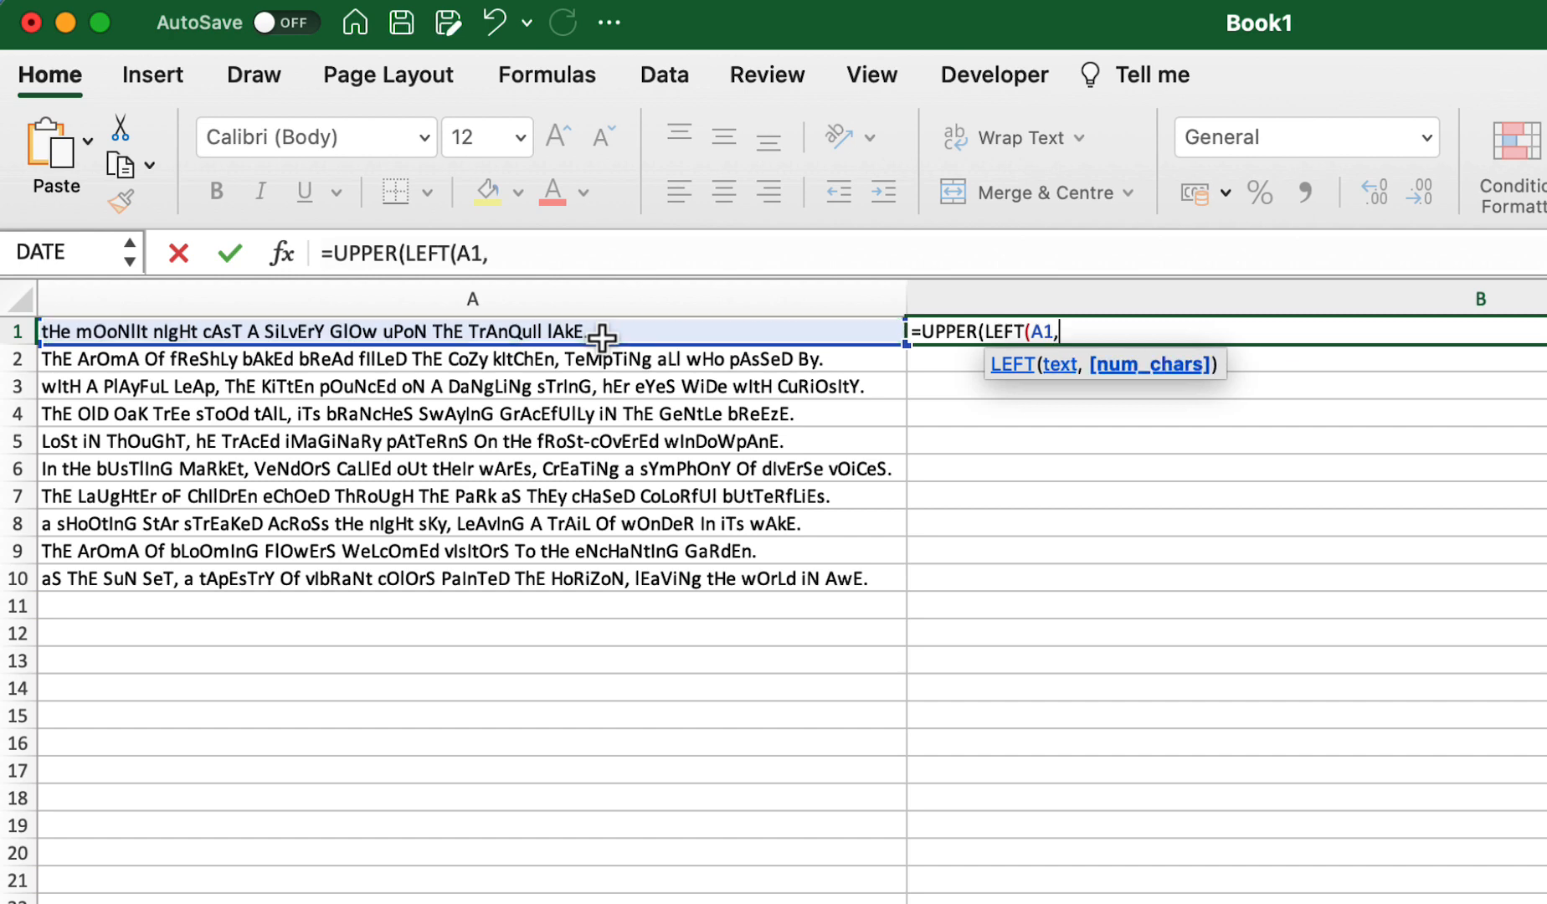
{"action": "type", "text": "1))"}
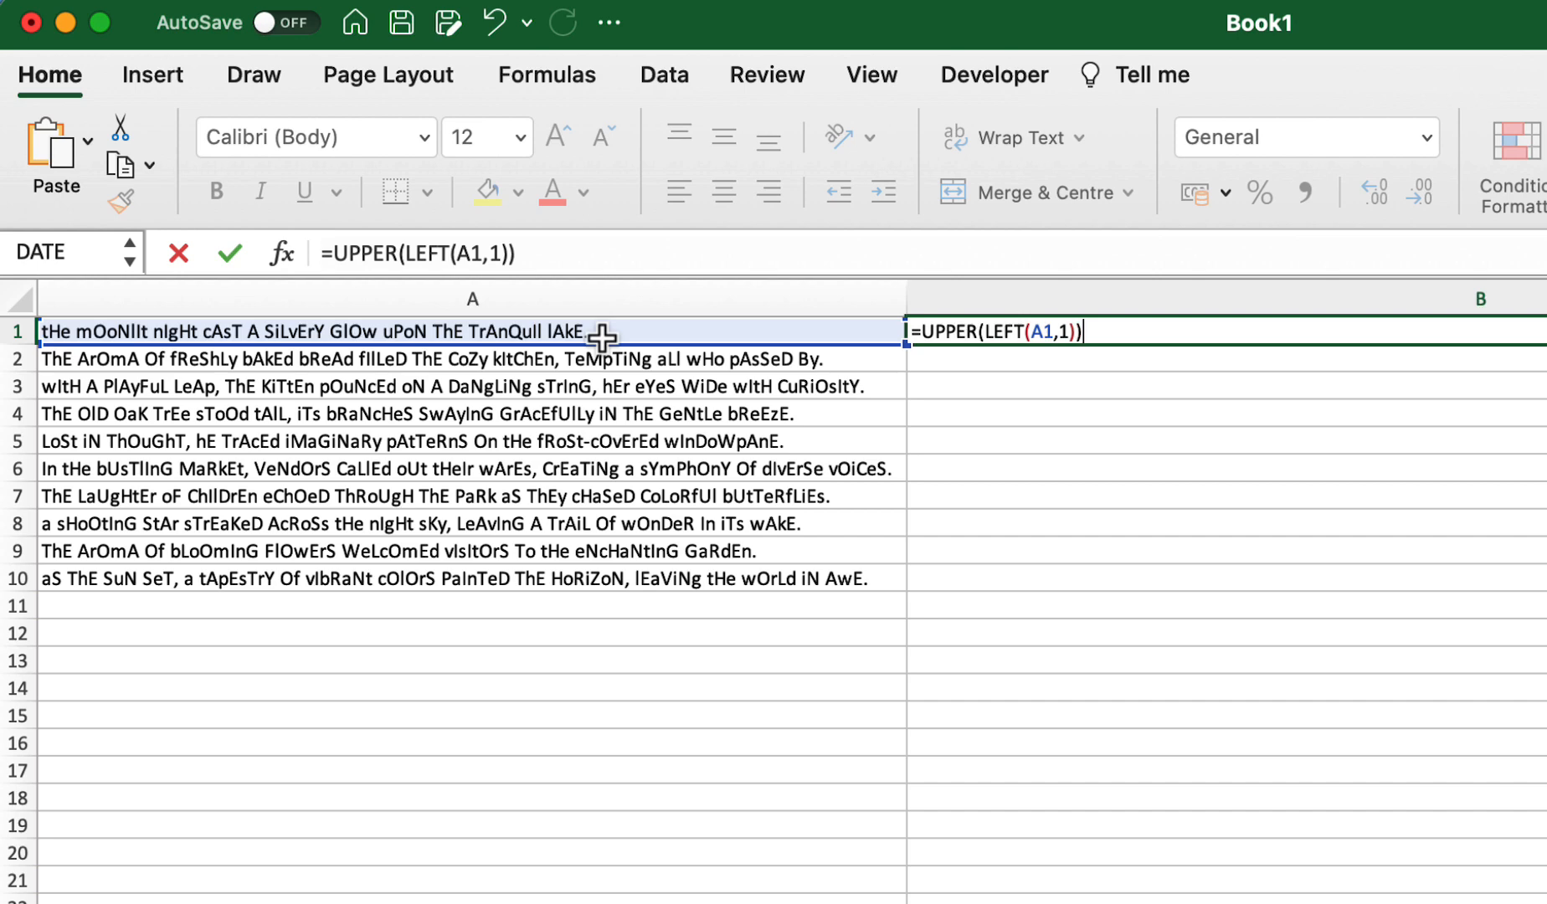
{"action": "type", "text": "&"}
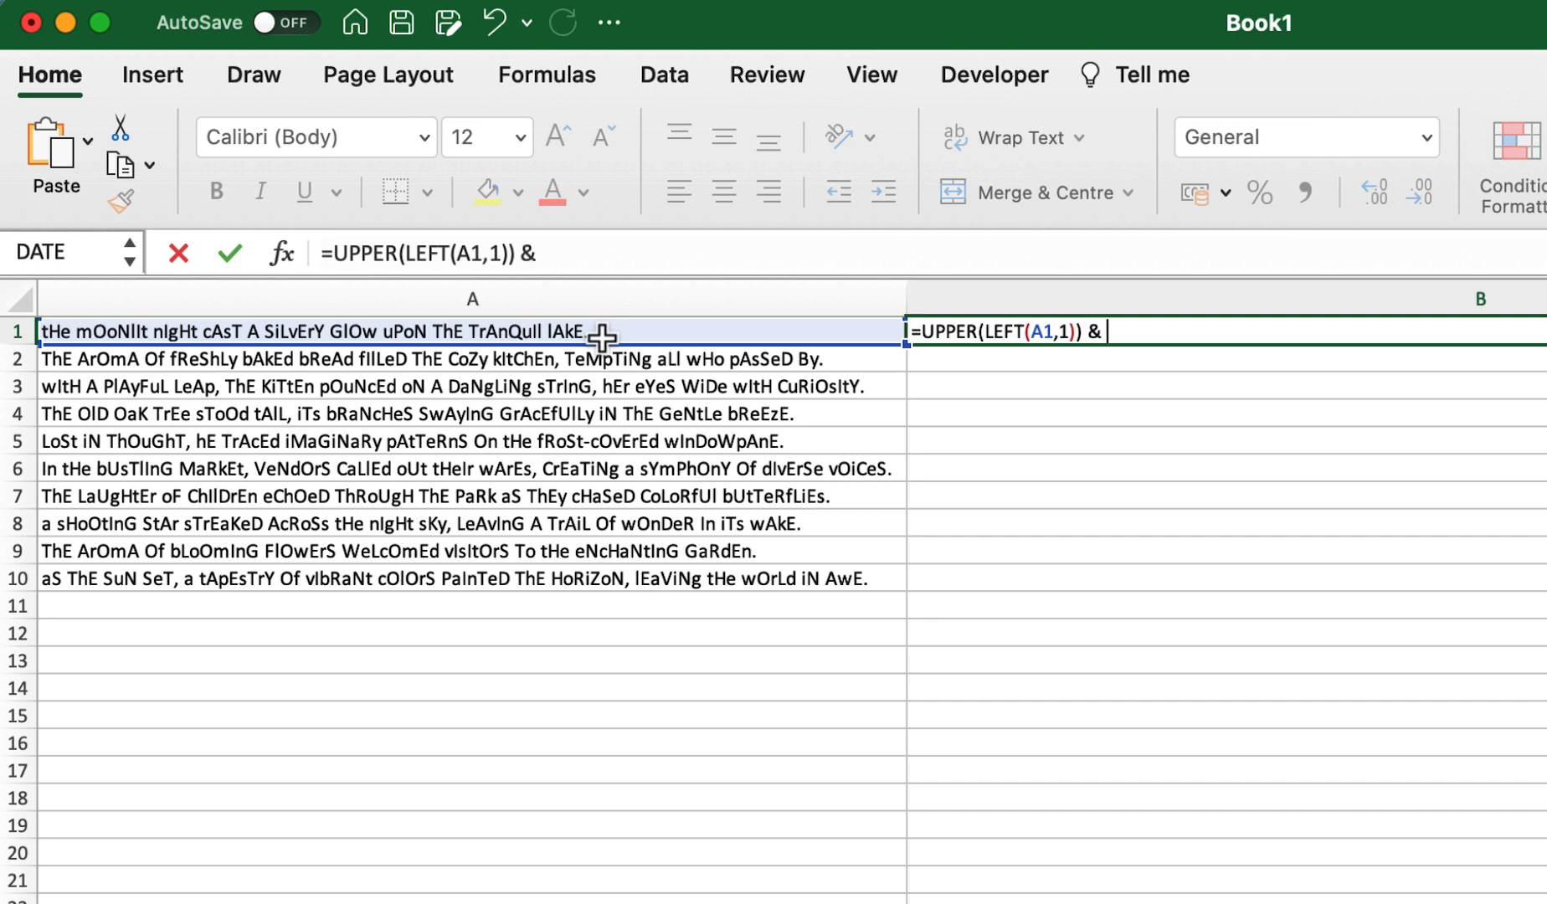
Complete it with LOWER(RIGHT(A1,(LEN(A1)-1))) and commit, giving A1's sentence in sentence case.
{"action": "type", "text": "lo"}
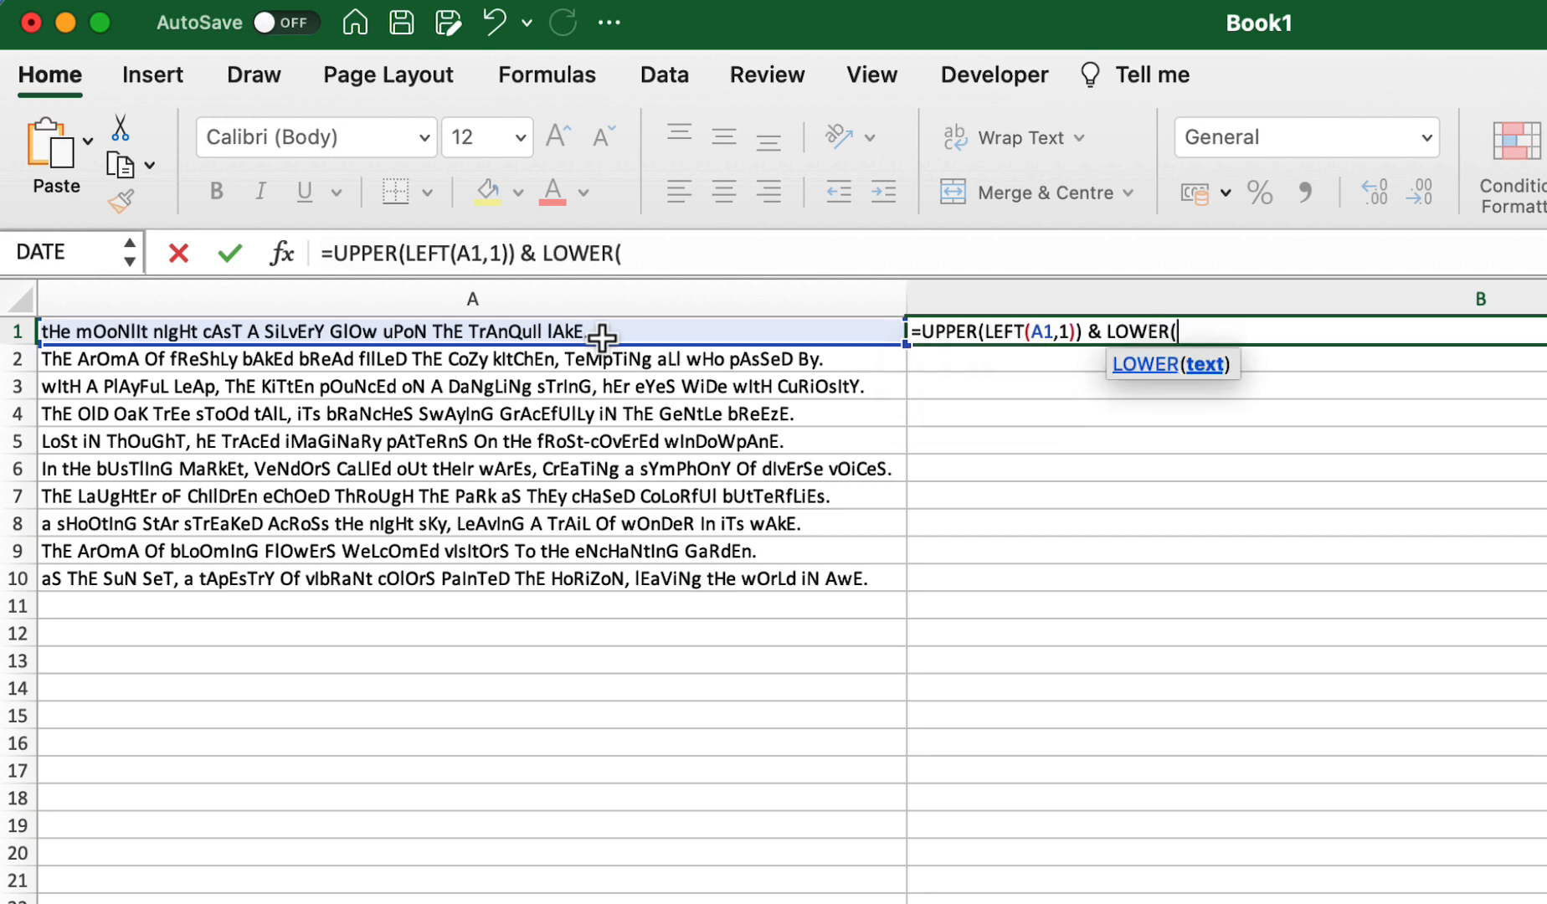
{"action": "type", "text": "r"}
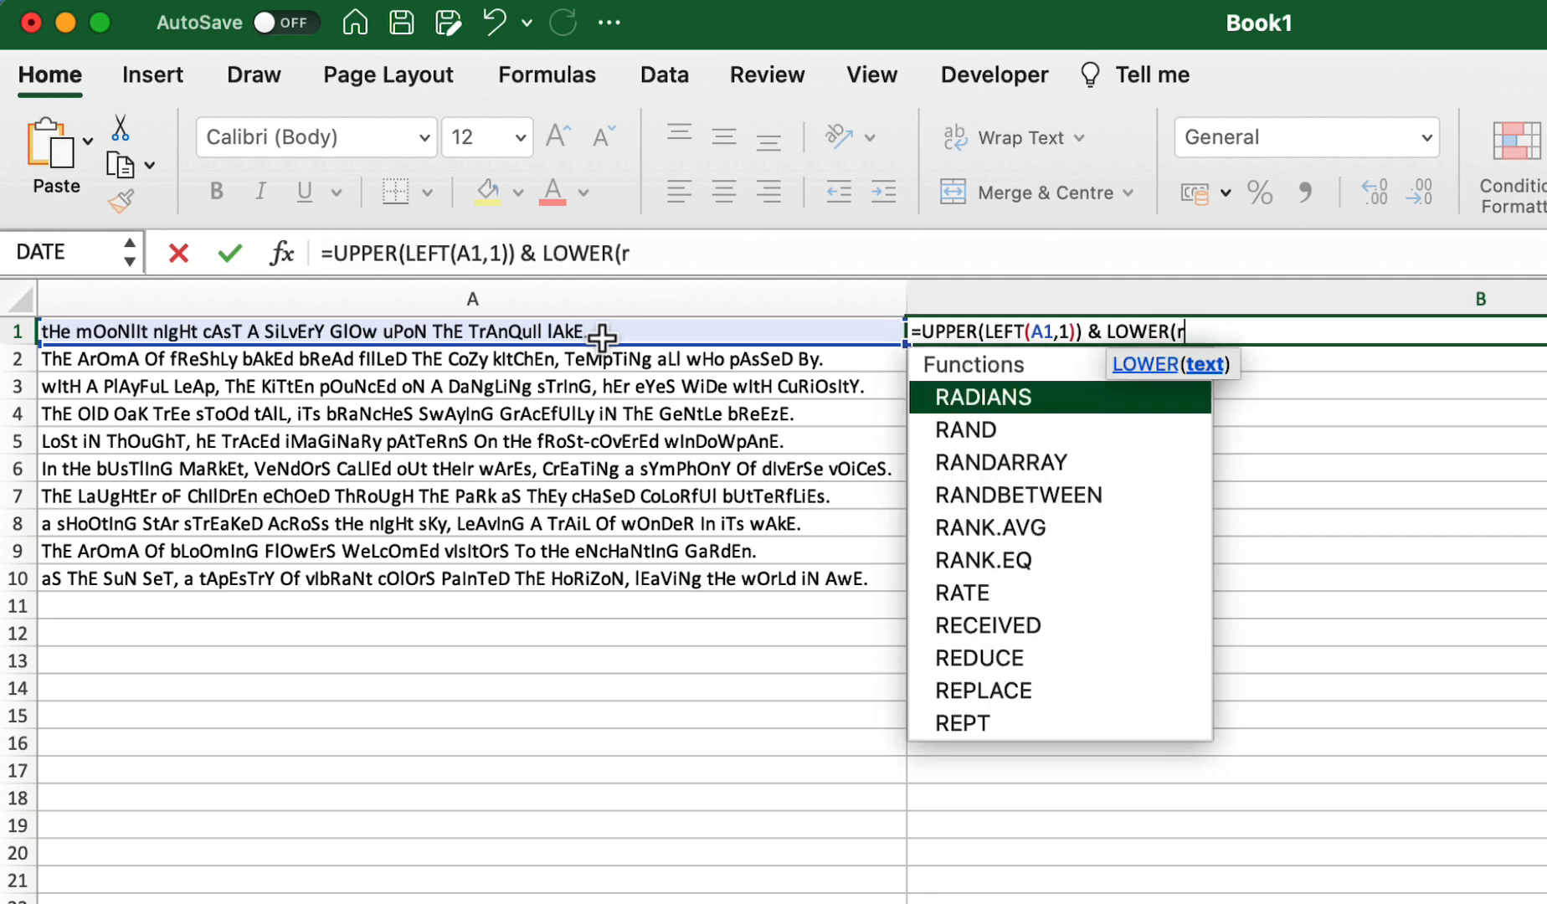
{"action": "type", "text": "ight("}
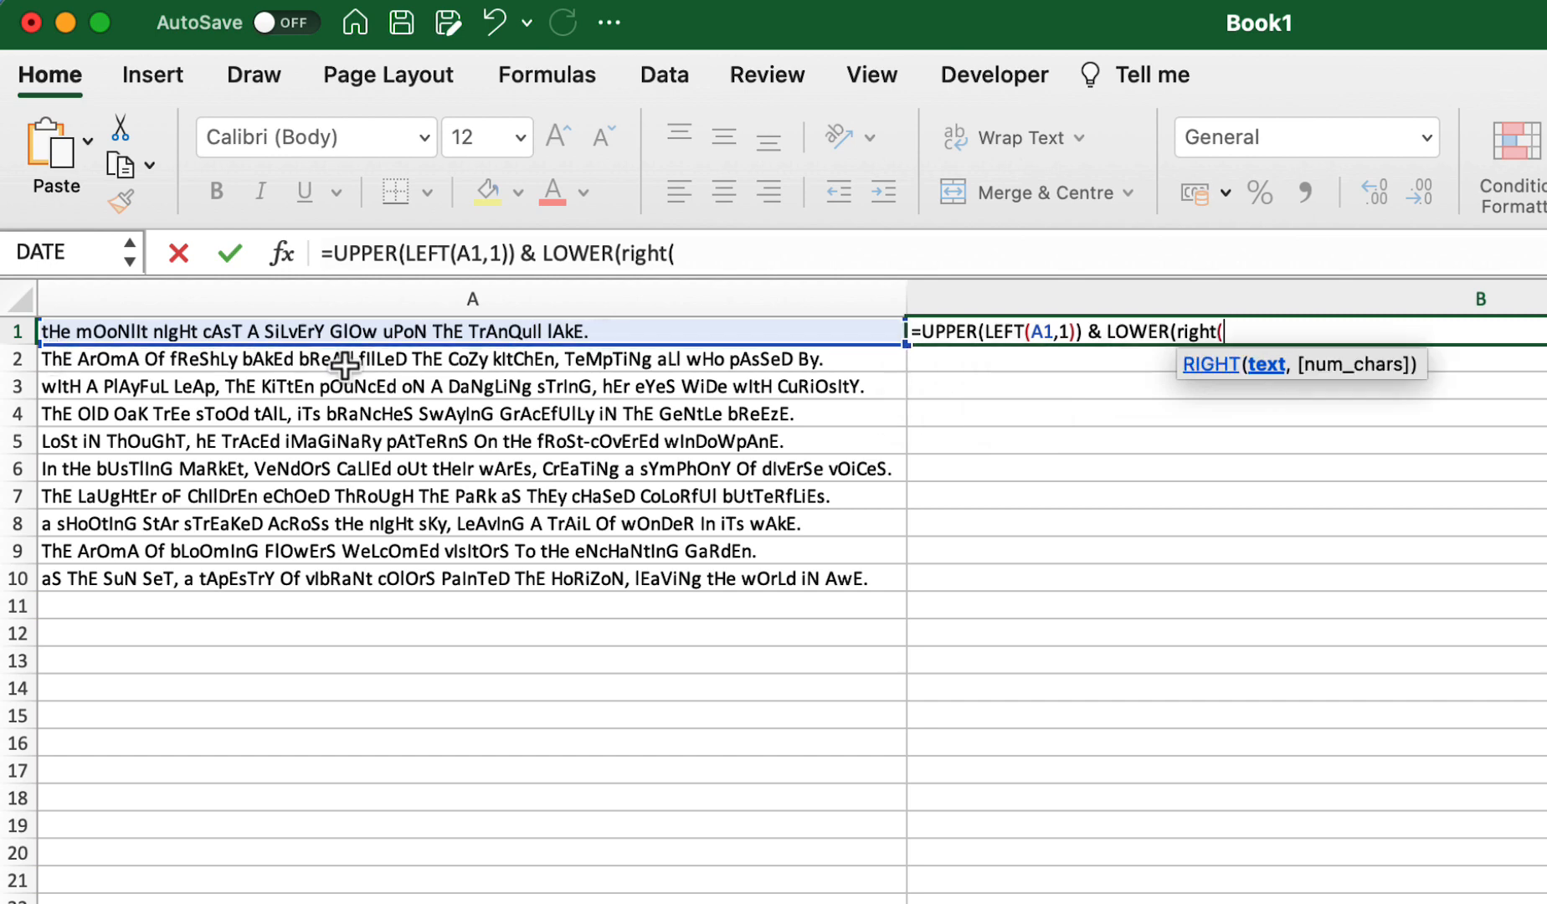
{"action": "left_click", "coordinate": [472, 330]}
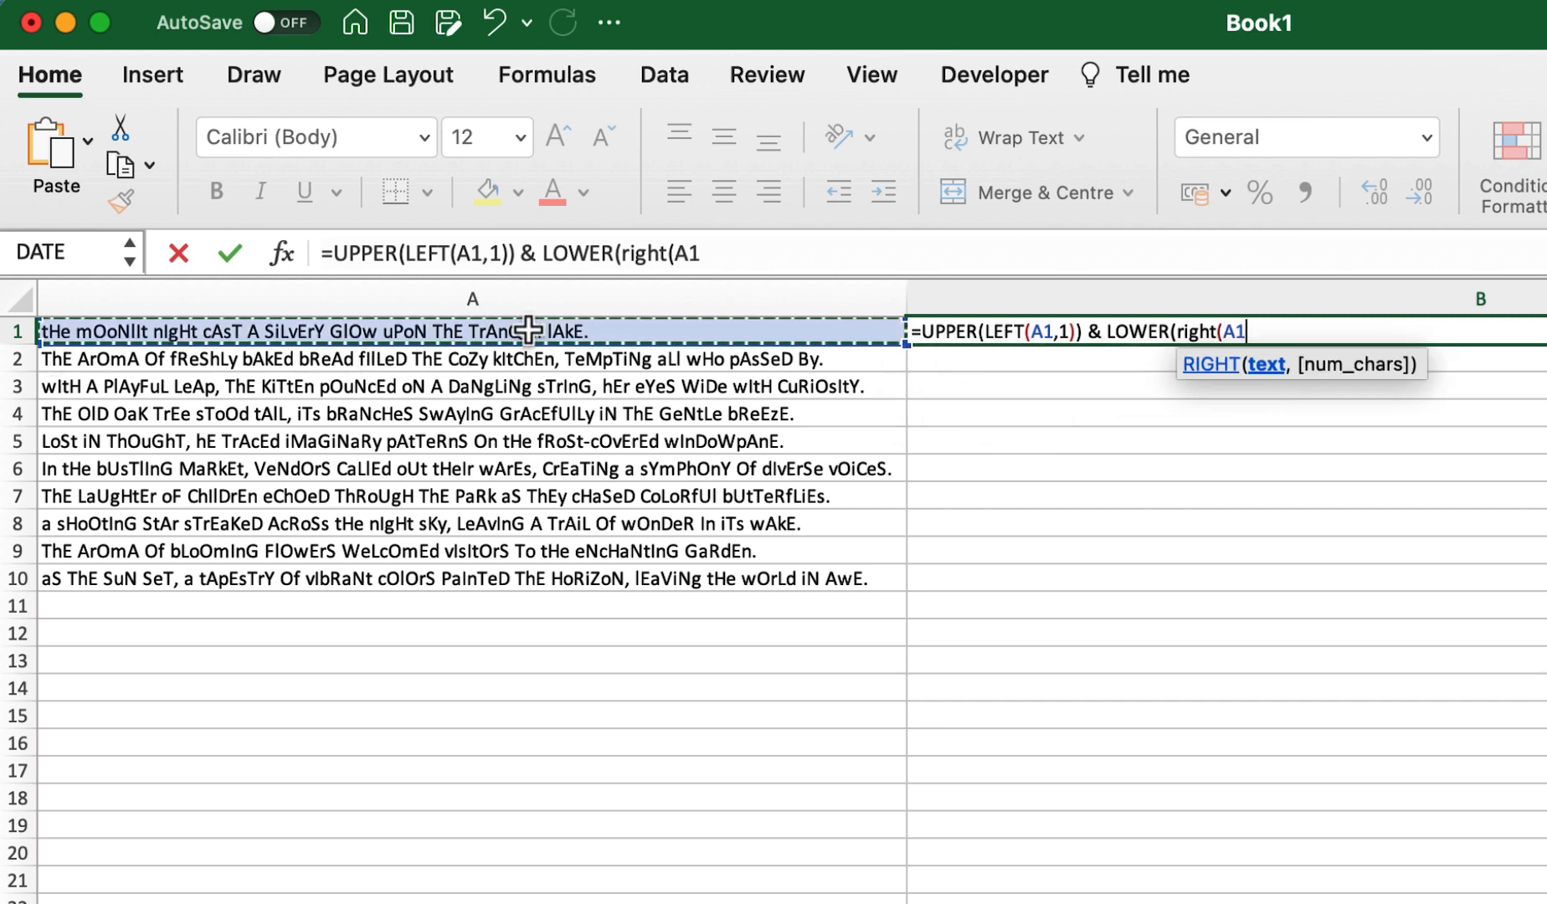
{"action": "type", "text": ","}
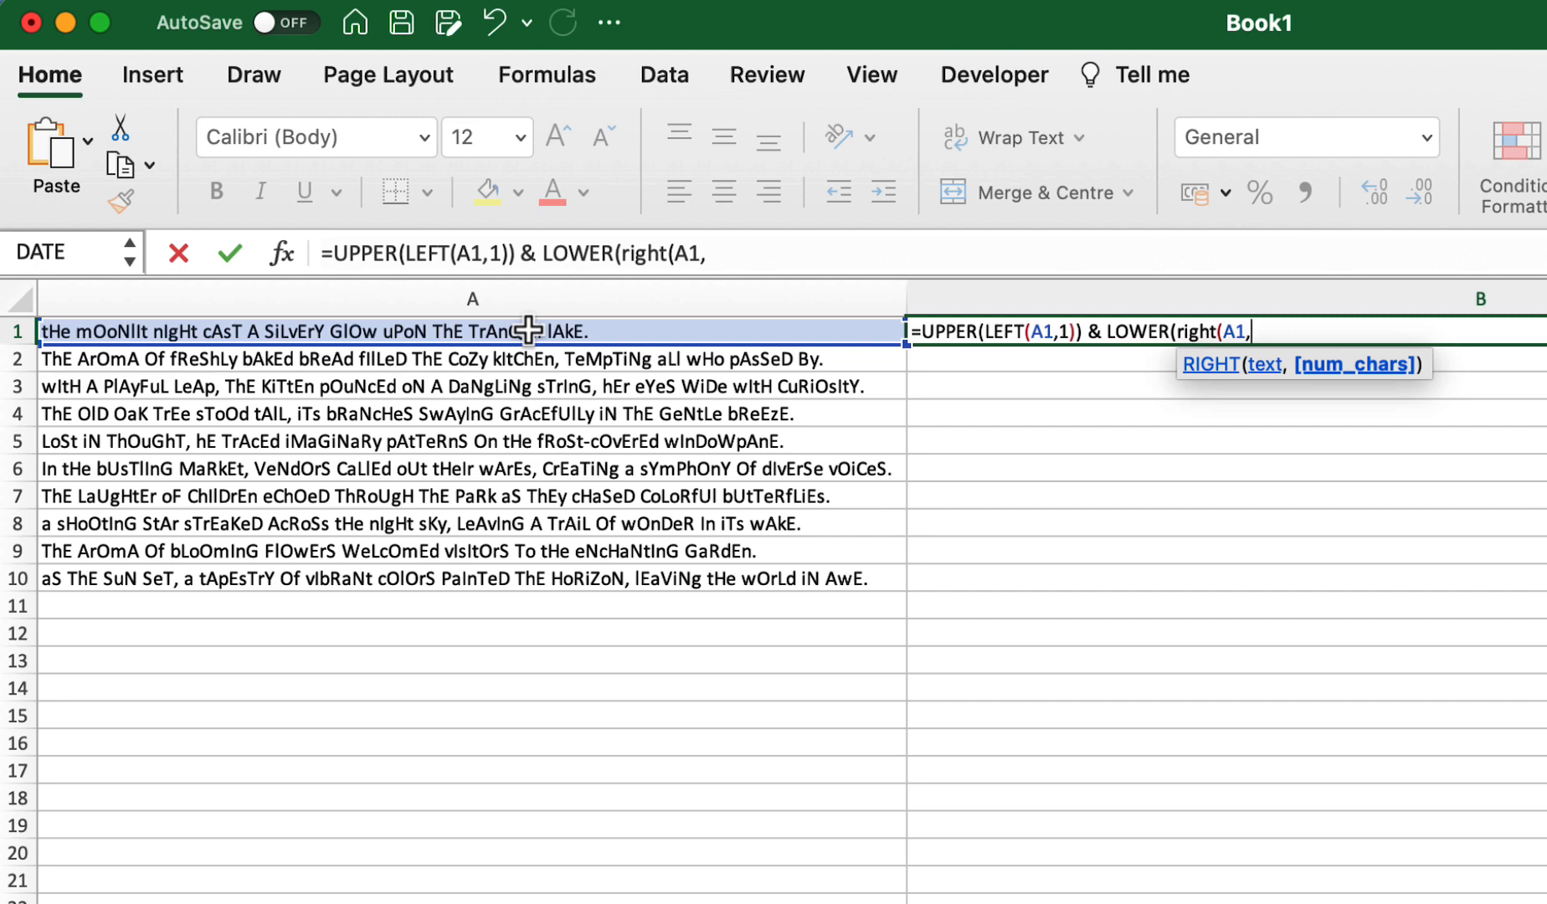
{"action": "type", "text": "(len"}
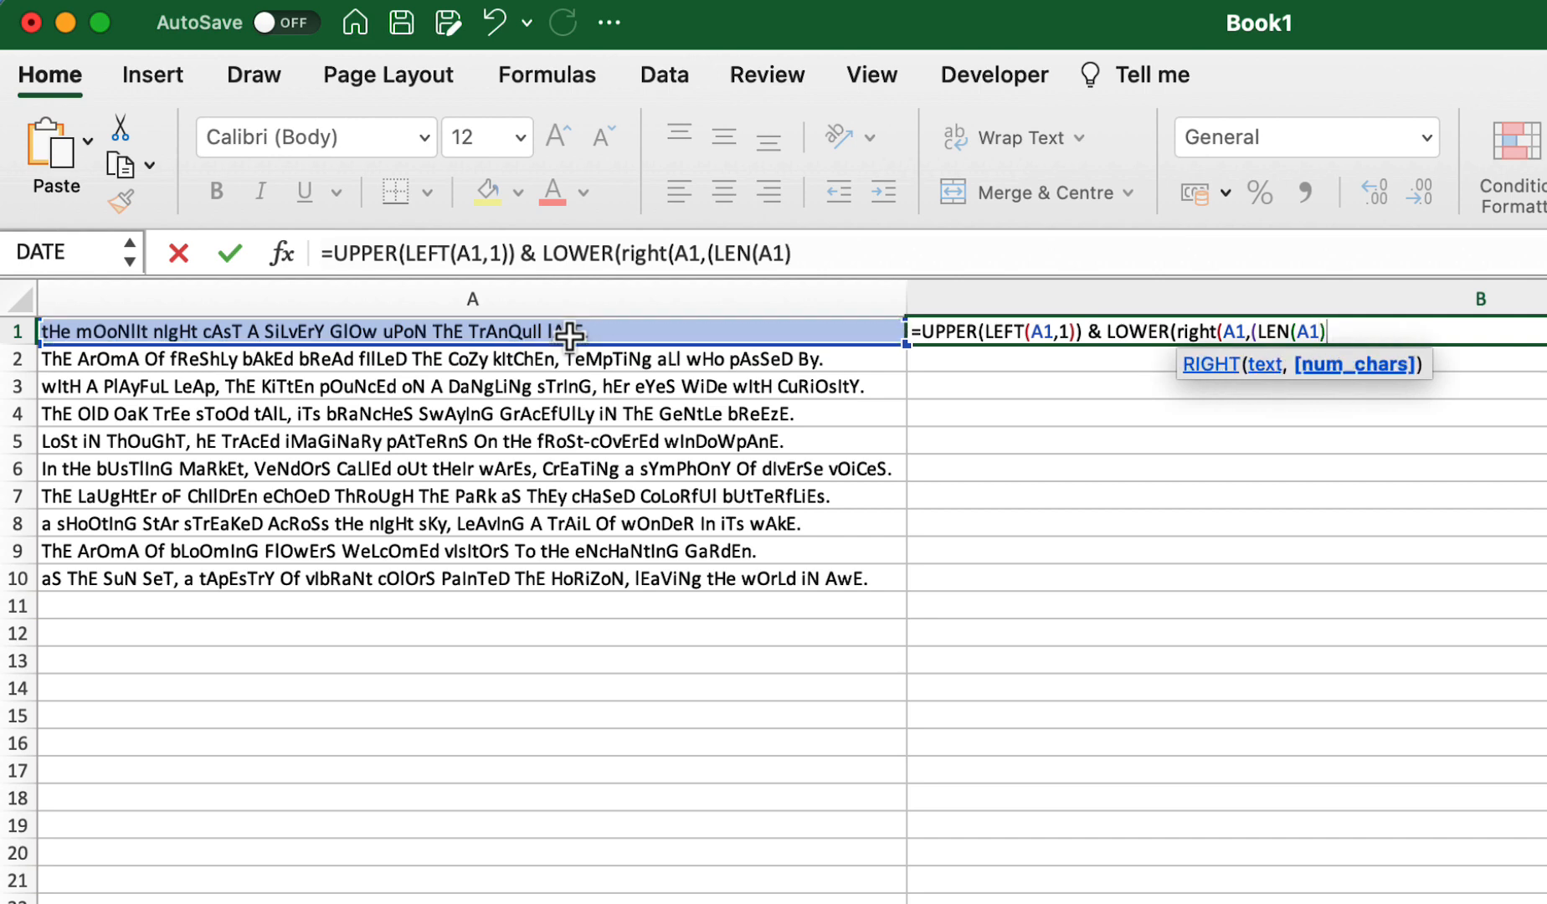
{"action": "type", "text": "-1"}
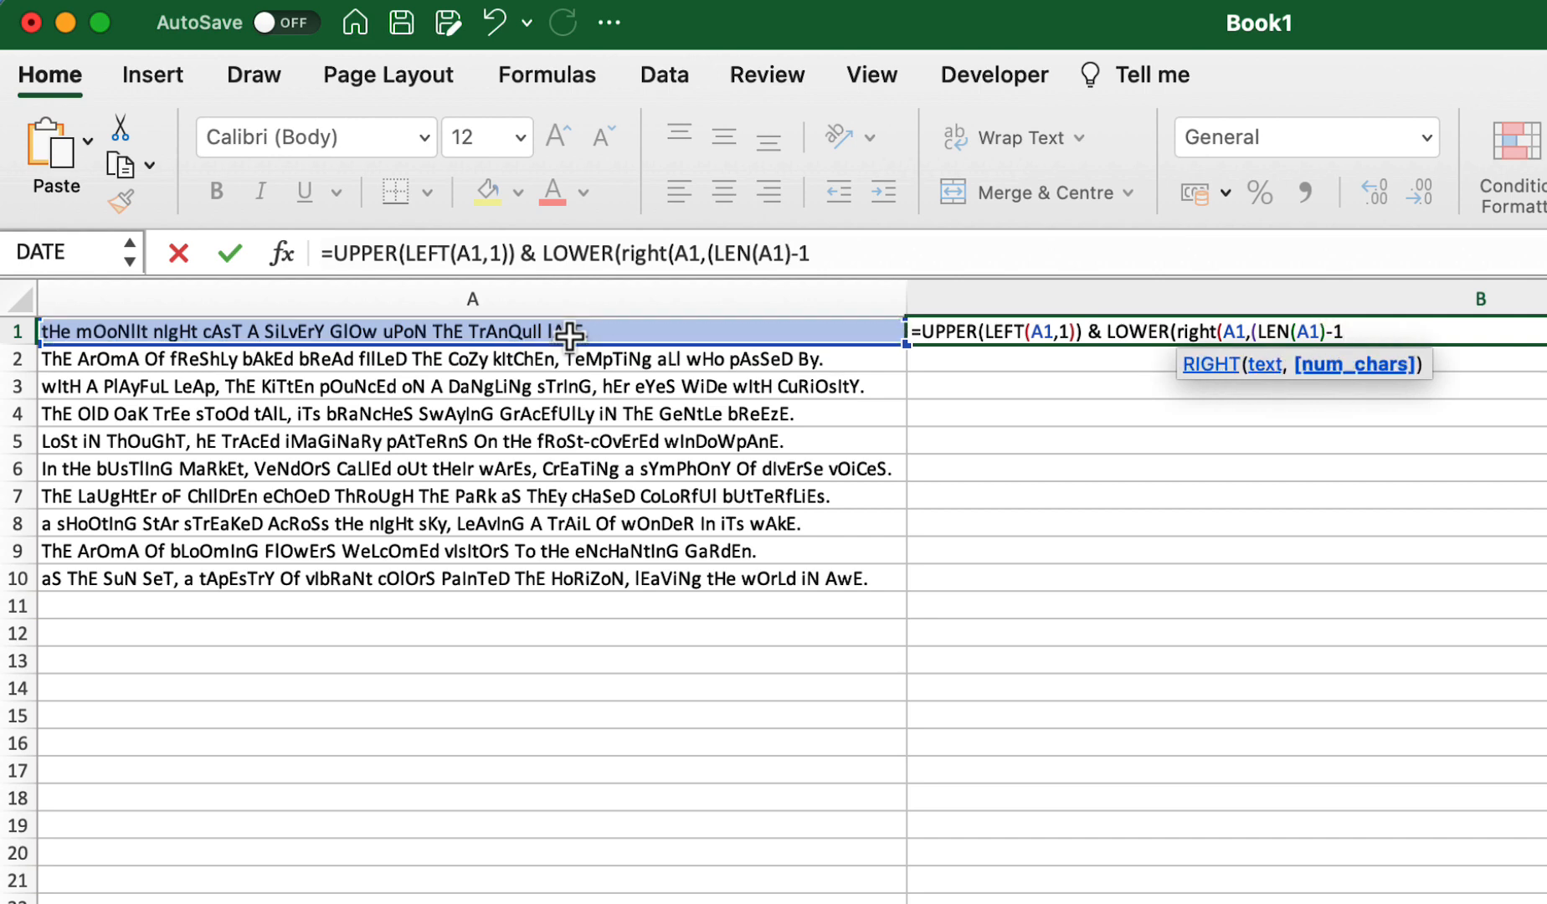
{"action": "type", "text": ")))"}
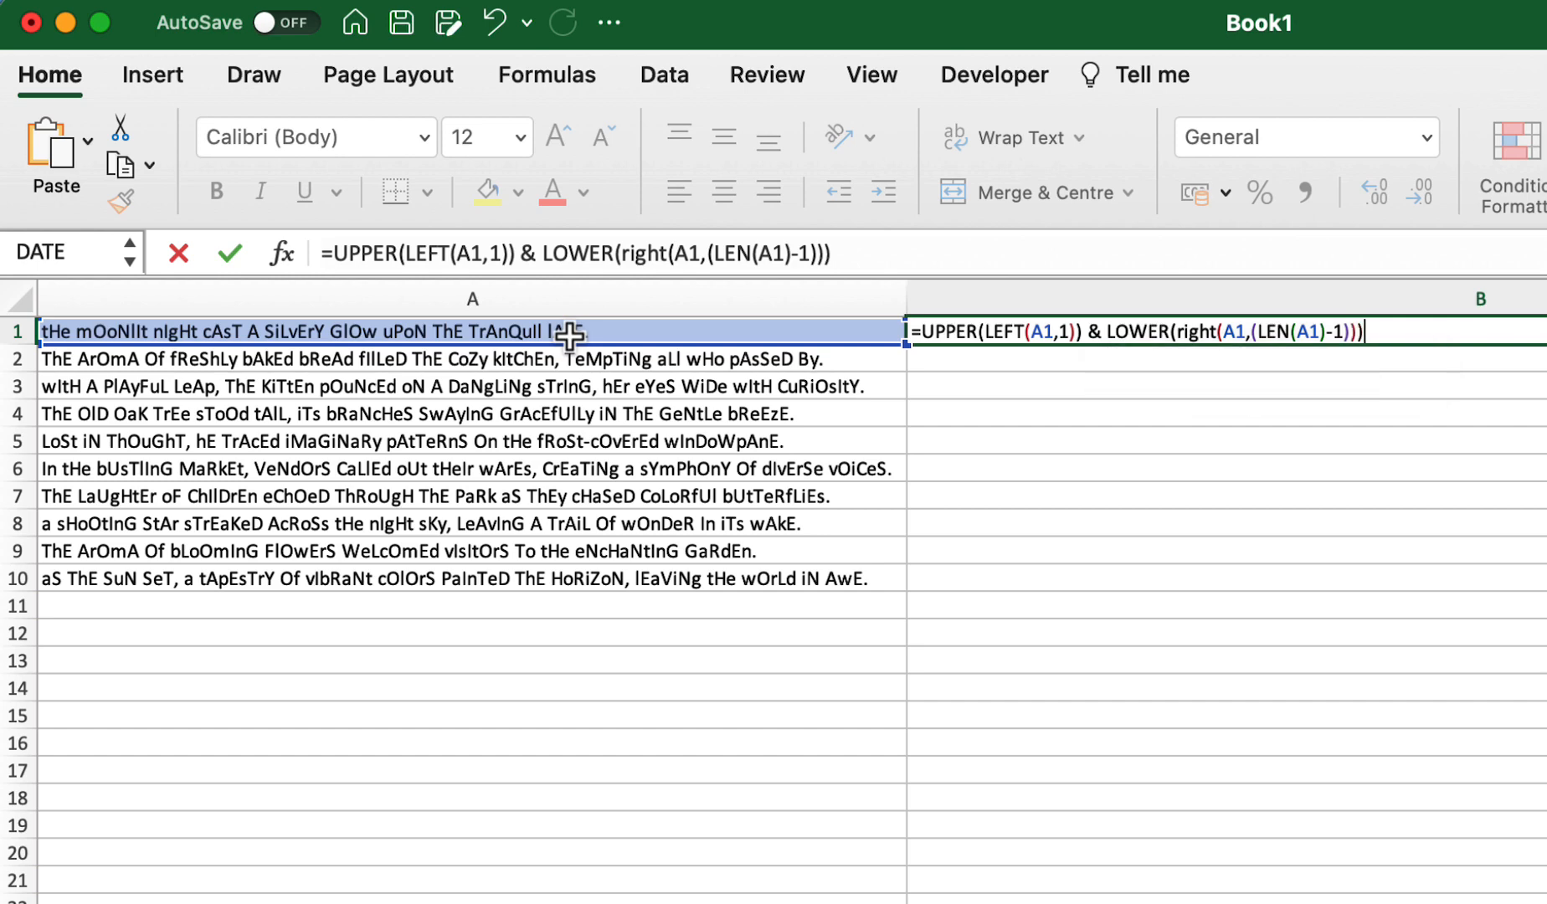
{"action": "key", "text": "Enter"}
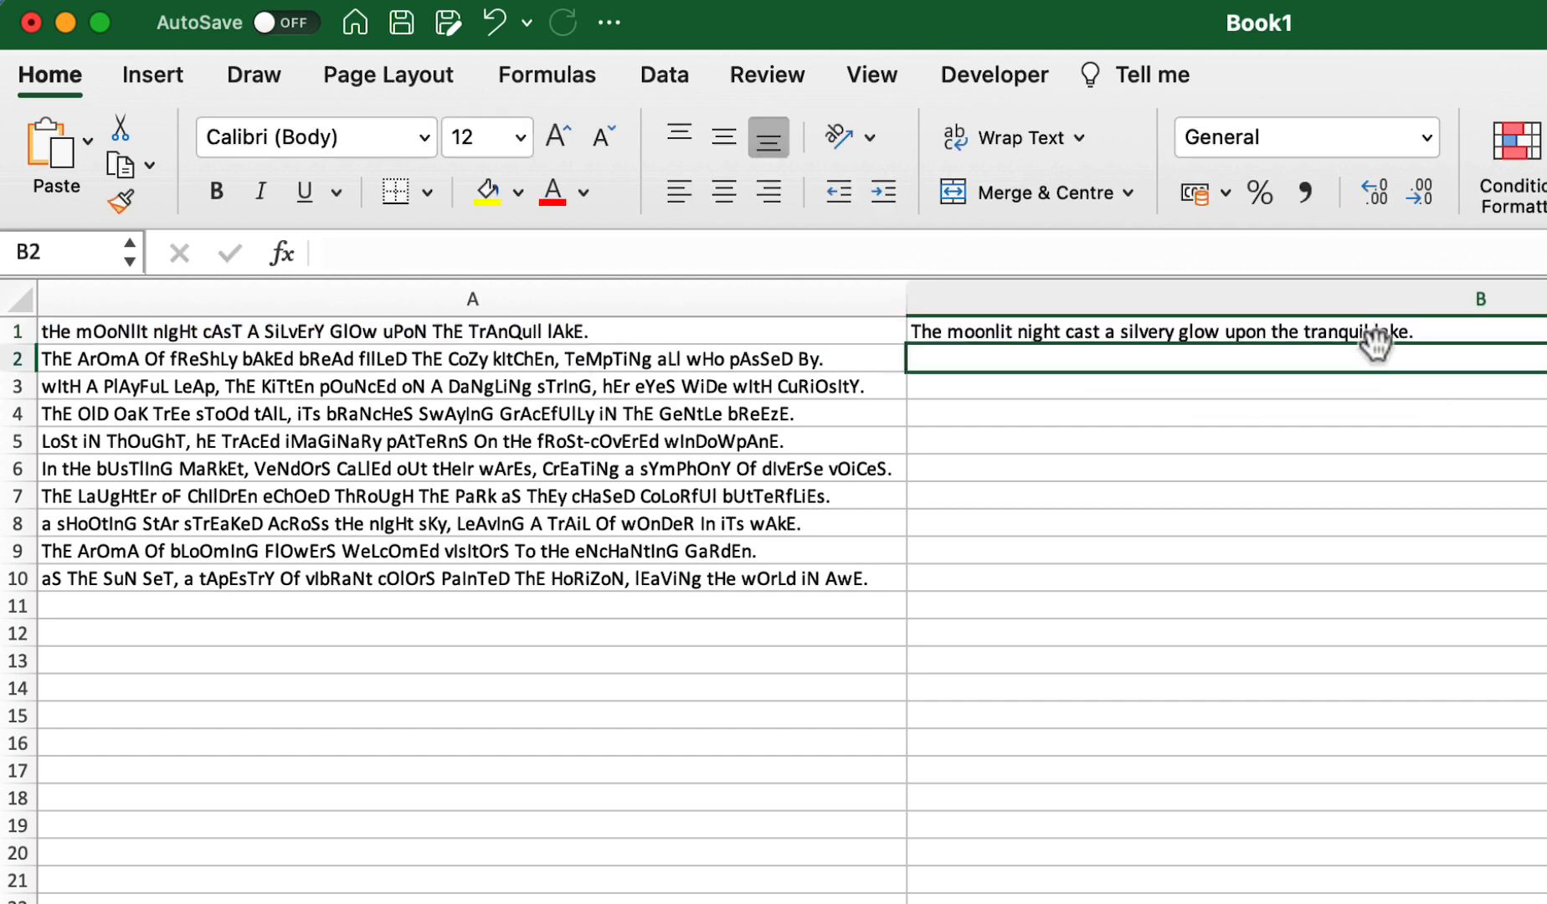